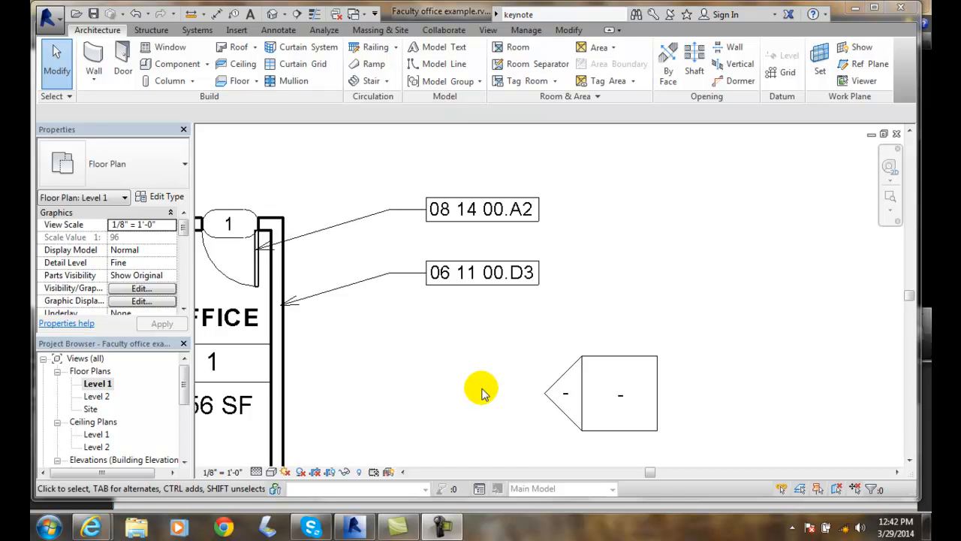
mouse_move(481, 394)
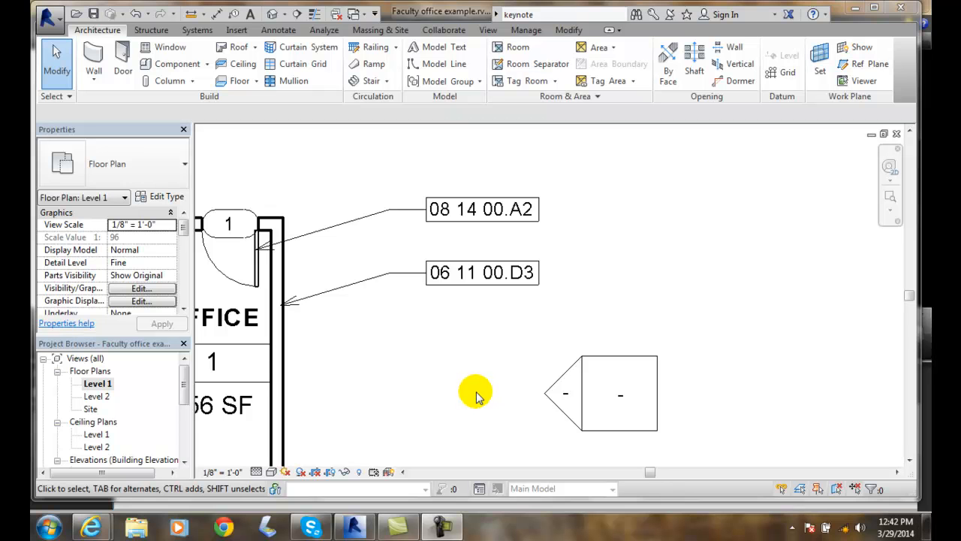
mouse_move(241, 171)
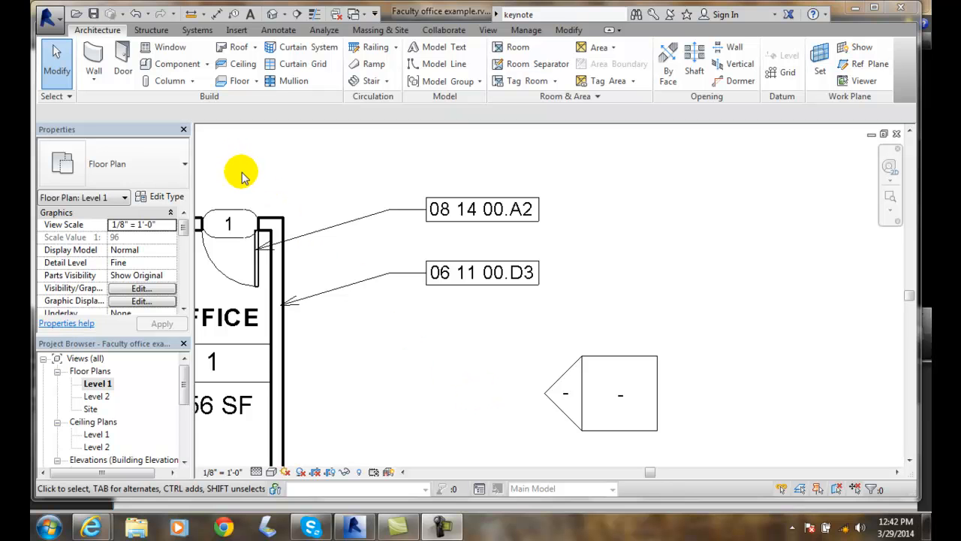
mouse_move(279, 30)
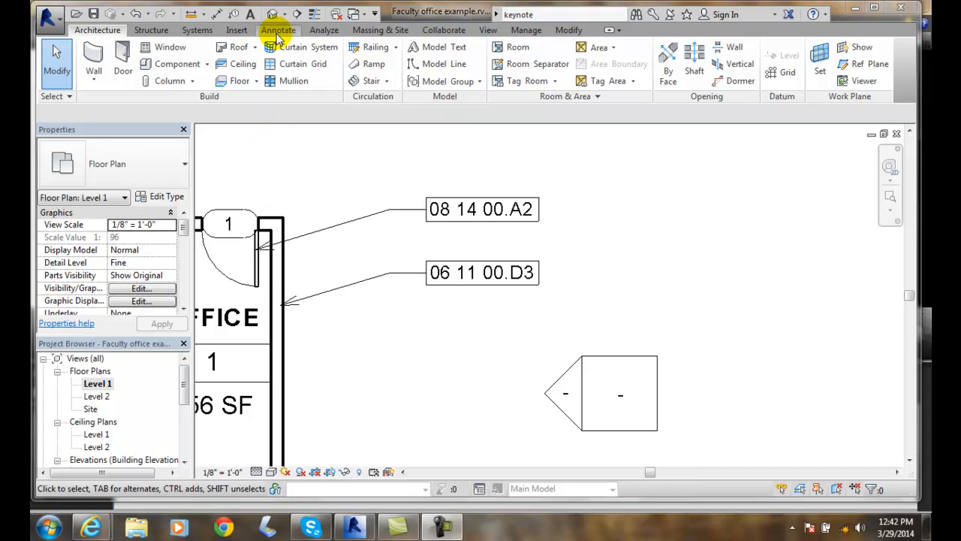
Show the Annotate ribbon tools with the Level 1 office floor plan in view.
click(277, 30)
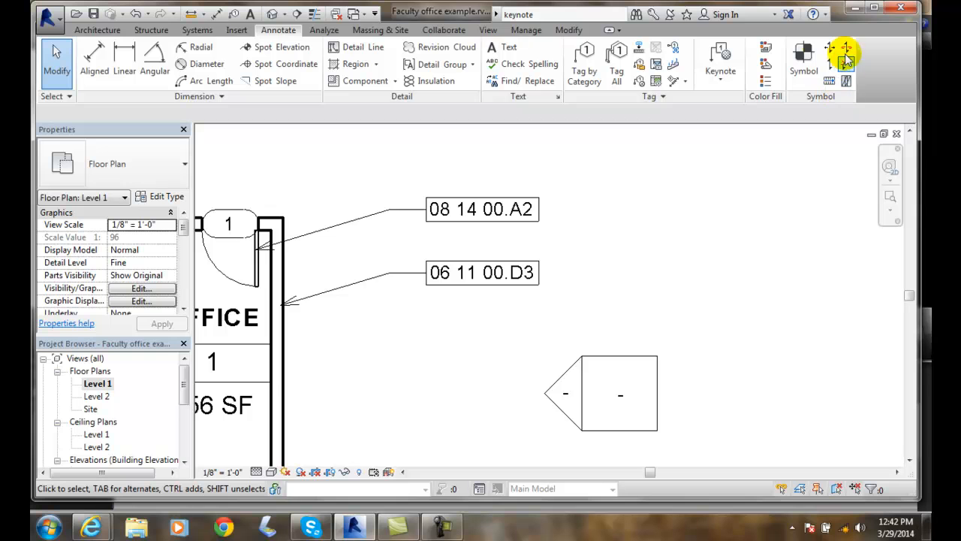
click(803, 61)
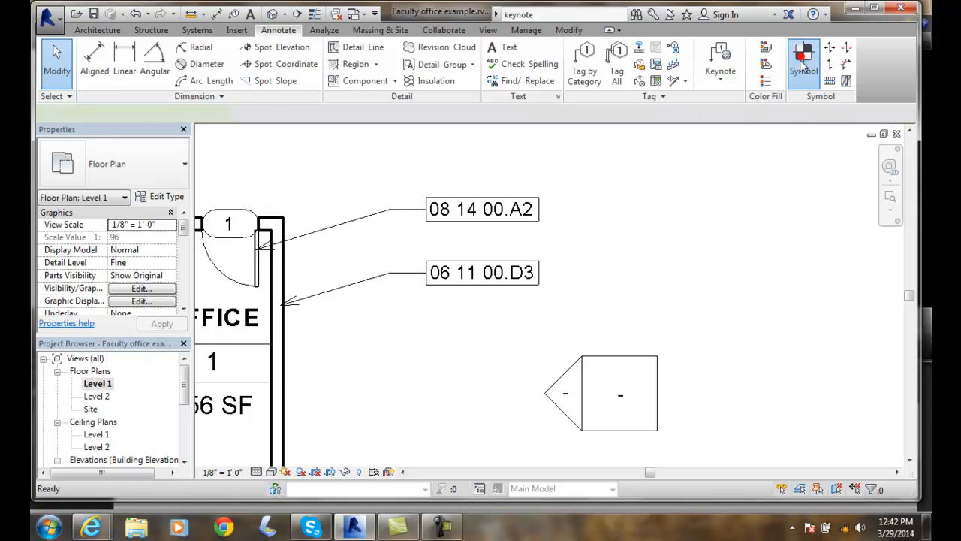
Start the Symbol tool with the Centerline type selected, ready to place on the plan.
click(804, 63)
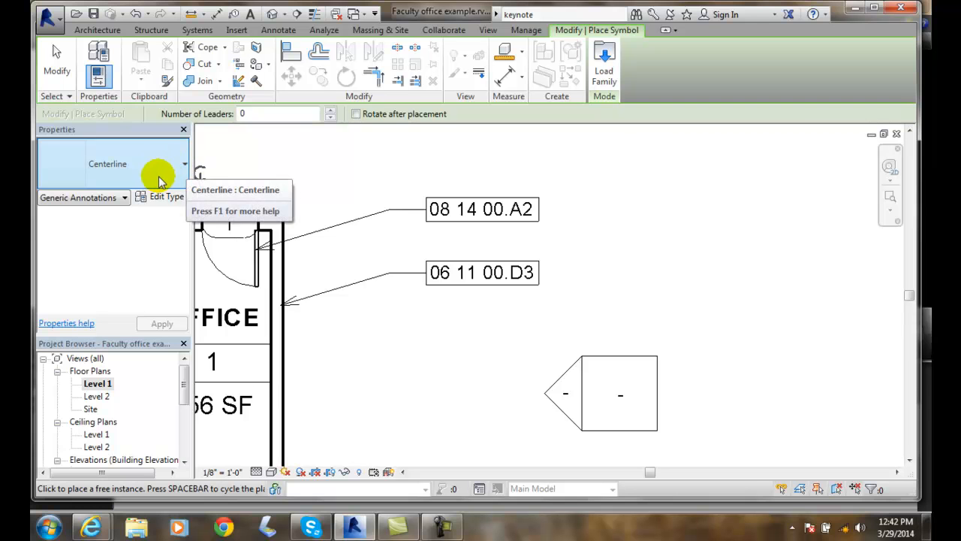
mouse_move(188, 172)
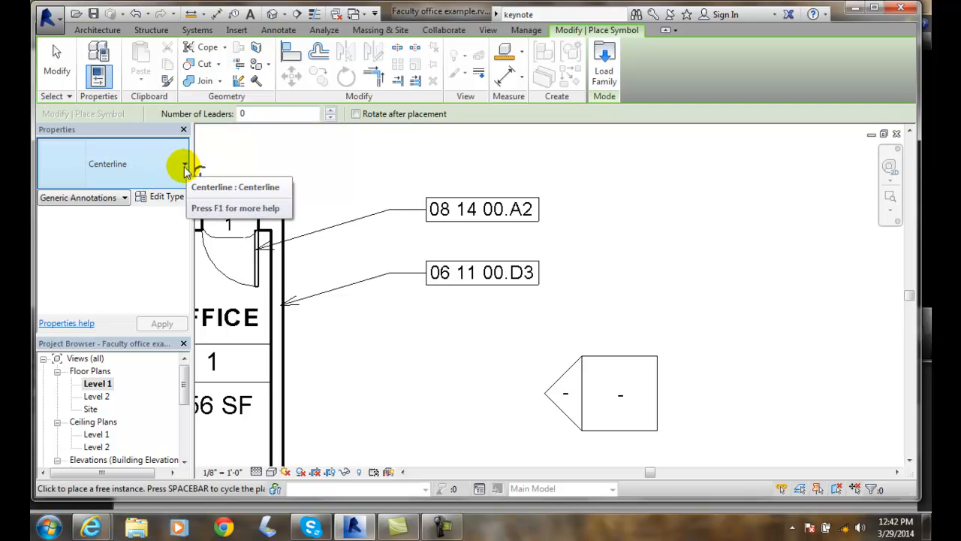
click(183, 164)
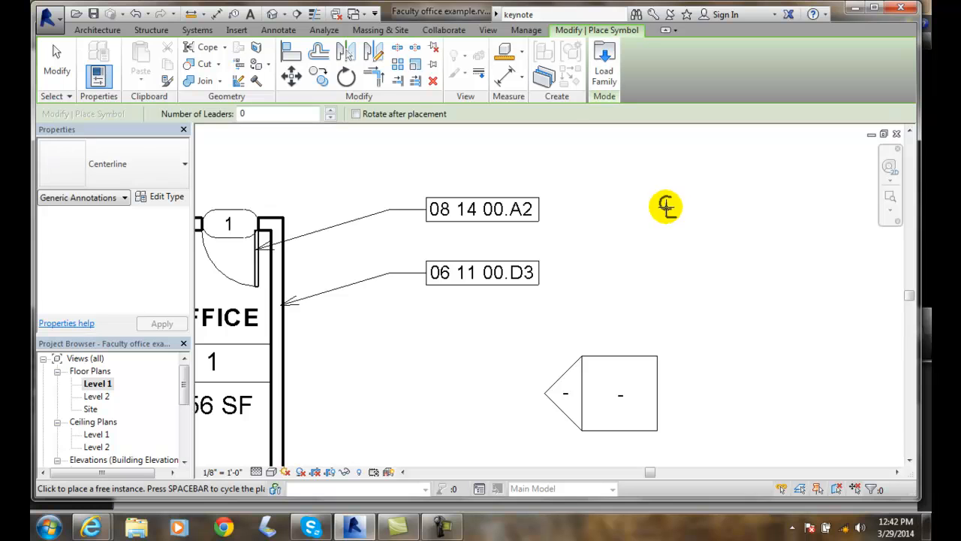
mouse_move(689, 195)
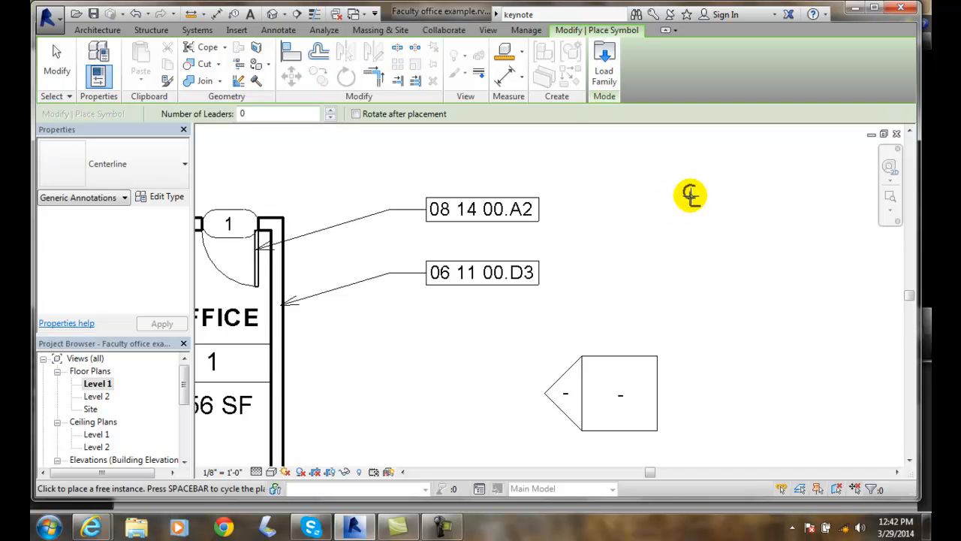
mouse_move(652, 281)
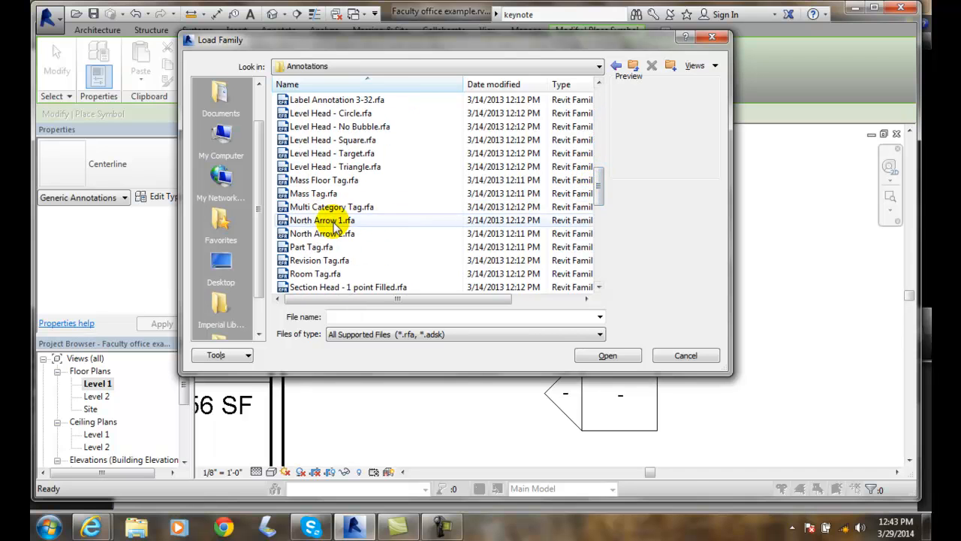
Select North Arrow 1.rfa and the Graphic Scale 1-4 and 1-8 families from the Annotations library.
click(321, 219)
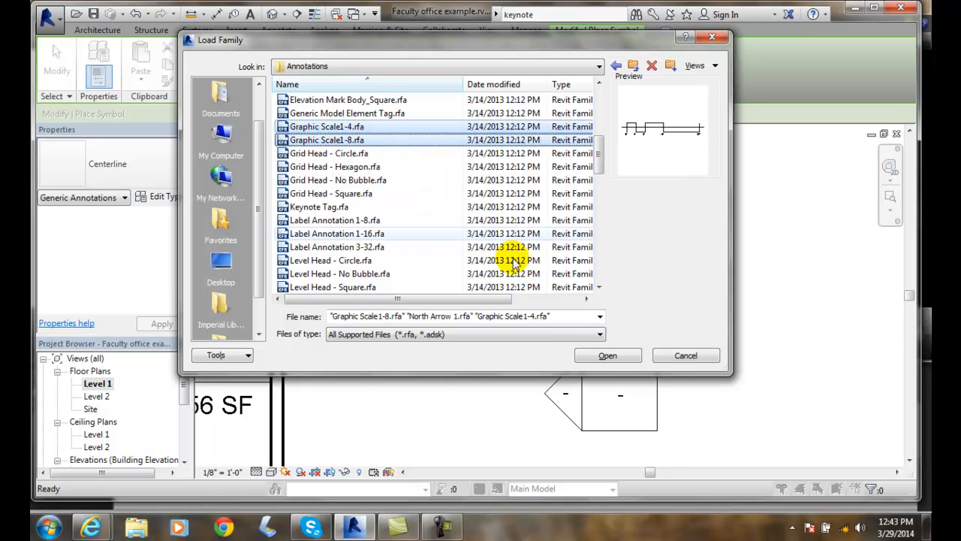
click(607, 355)
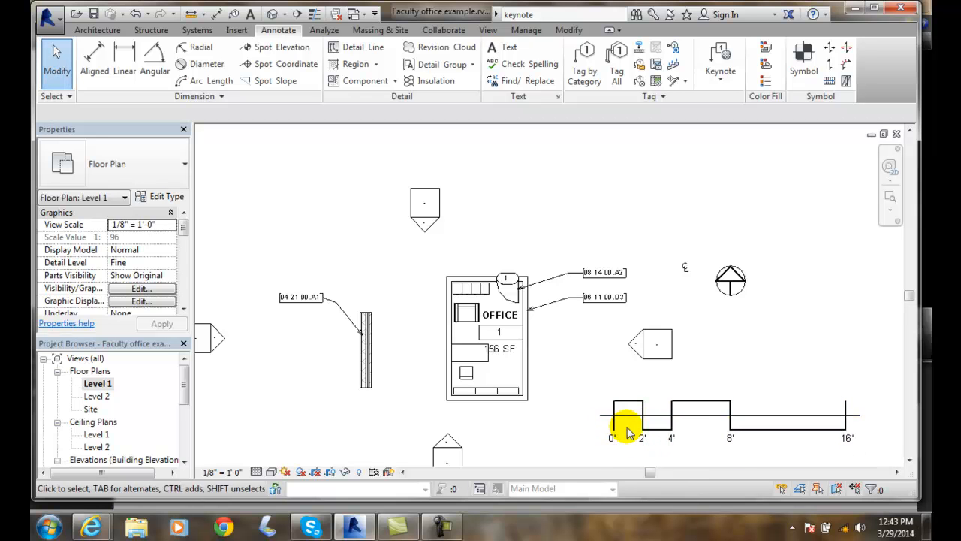
Place the loaded north arrow and graphic scale to the right of the office.
click(631, 417)
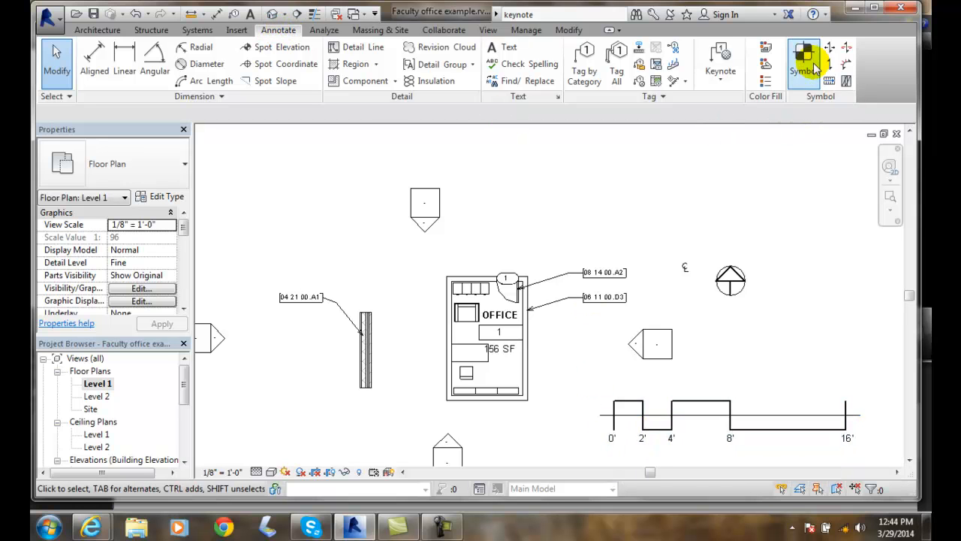
mouse_move(803, 63)
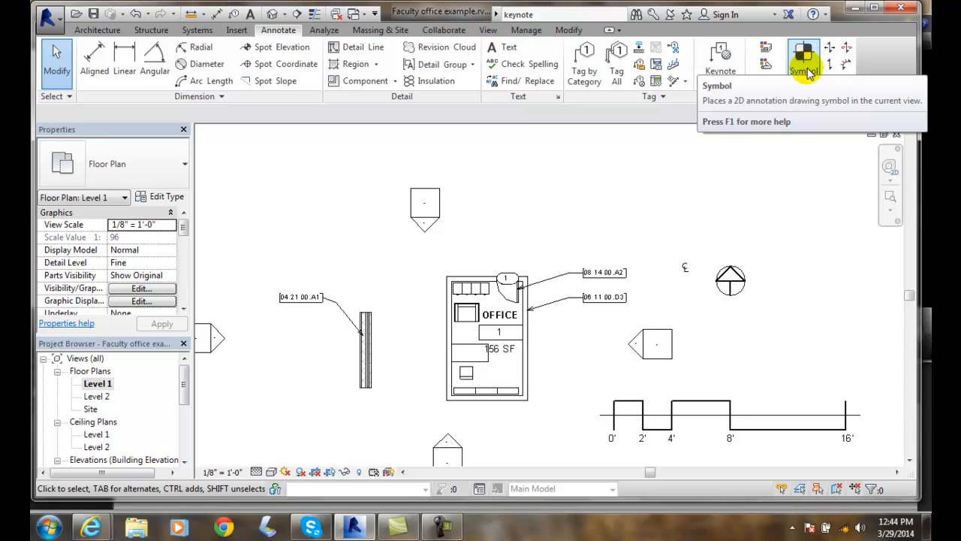
mouse_move(804, 61)
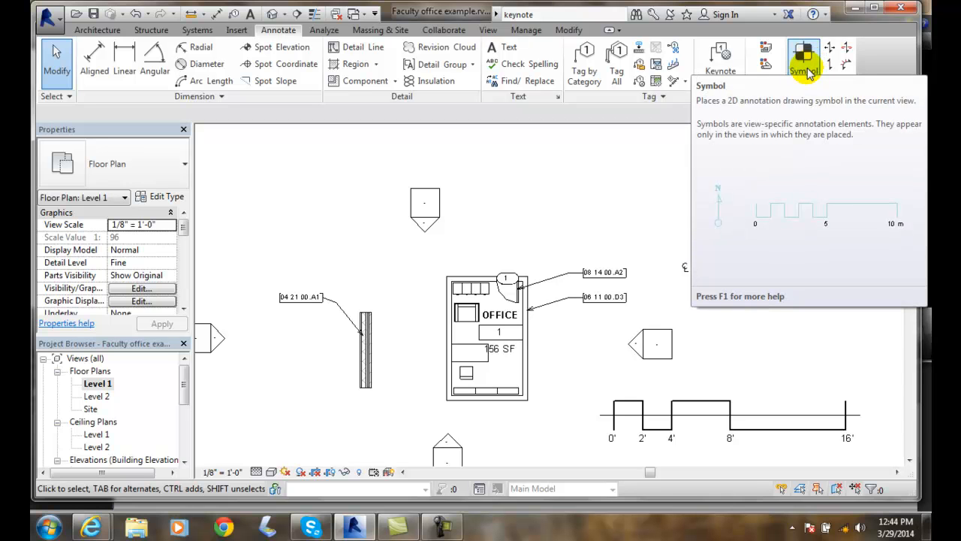